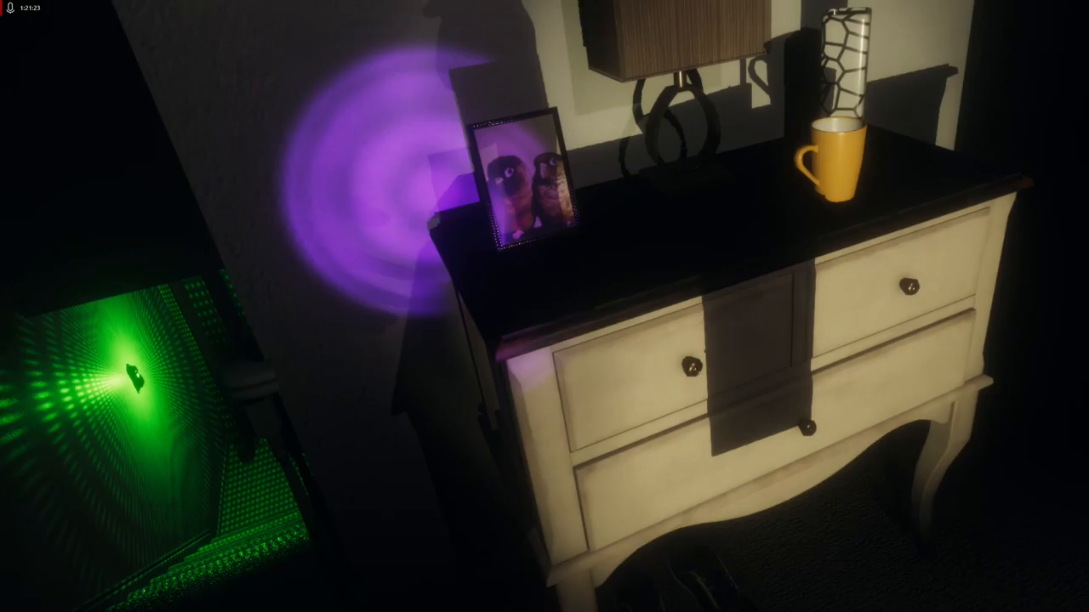
{"action": "mouse_move", "coordinate": [544, 306]}
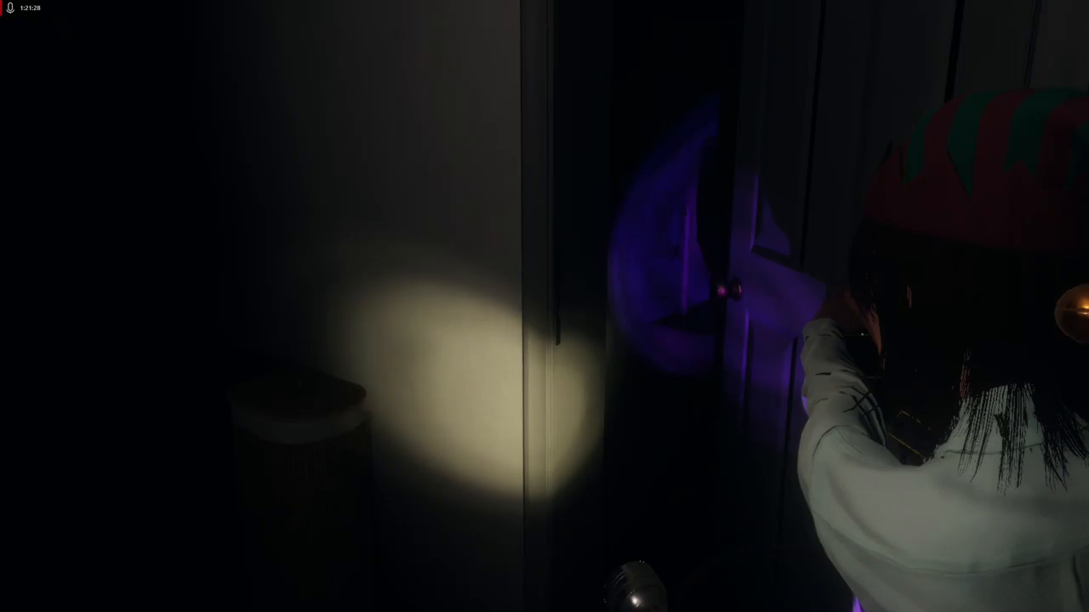